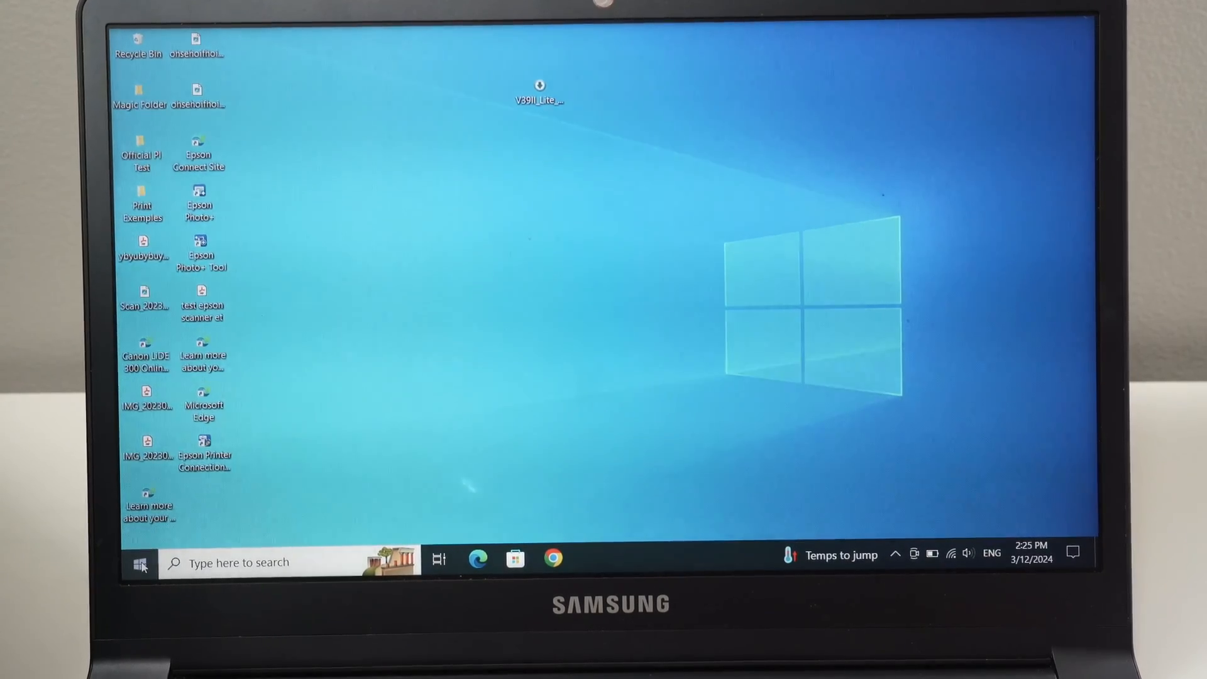
- Open Windows Settings from Start and go to the Devices section
left_click(140, 562)
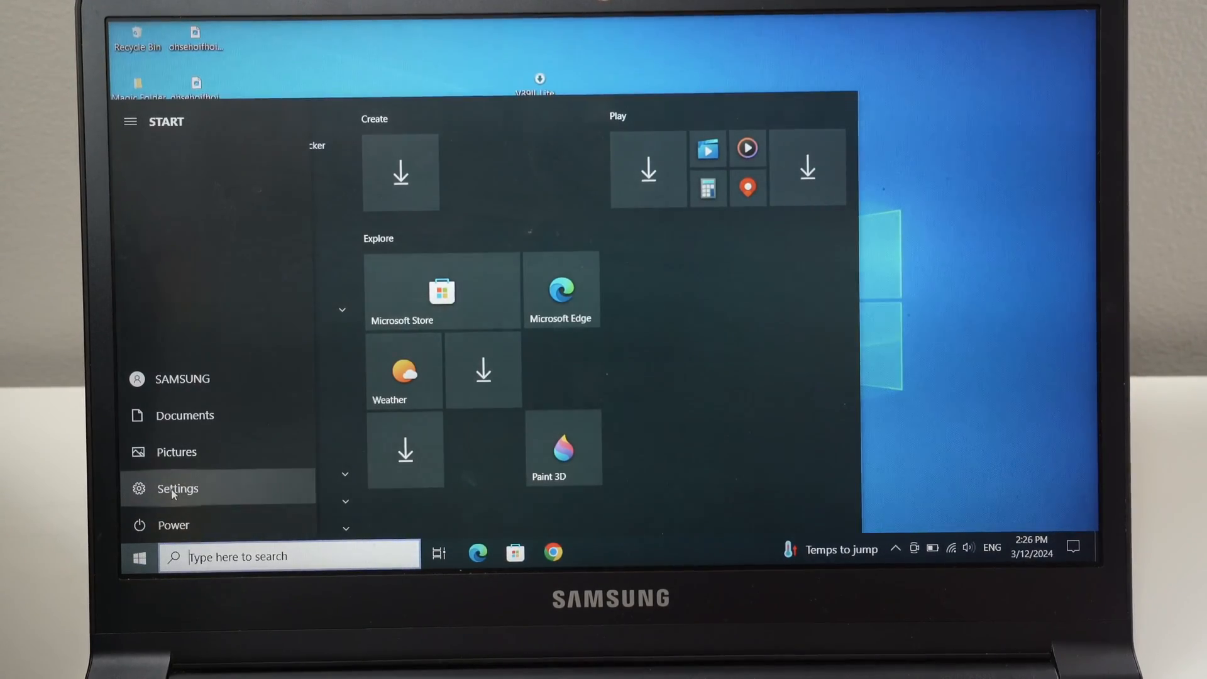
left_click(178, 488)
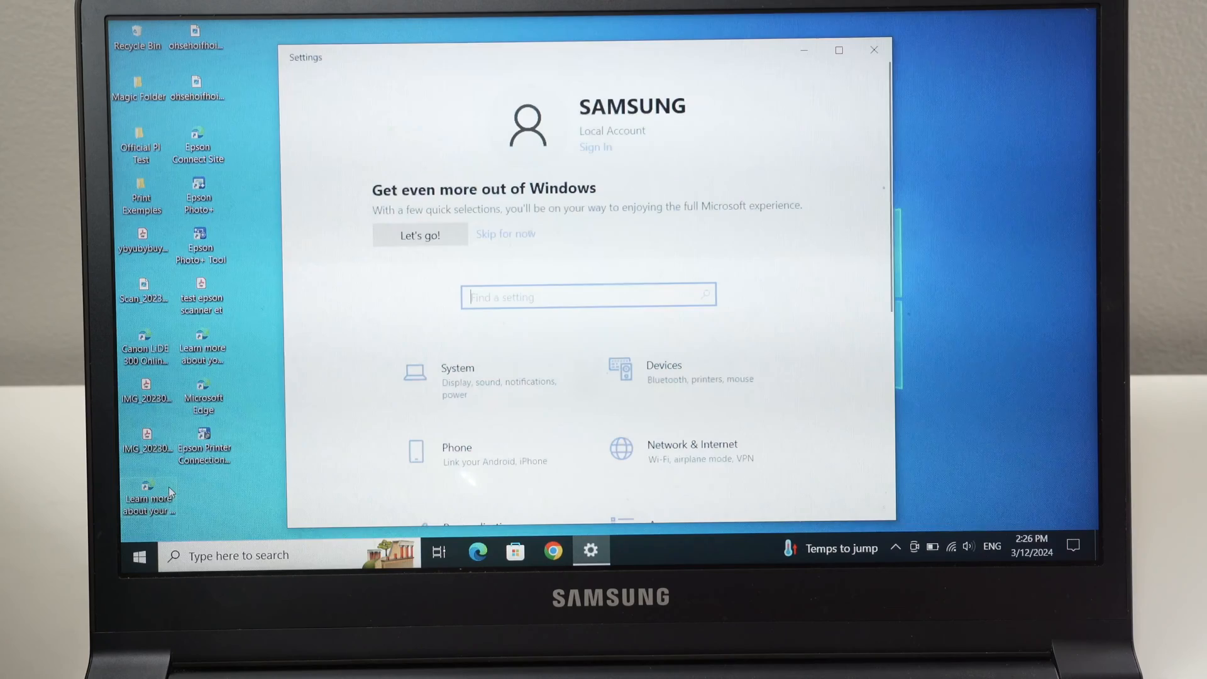
mouse_move(686, 374)
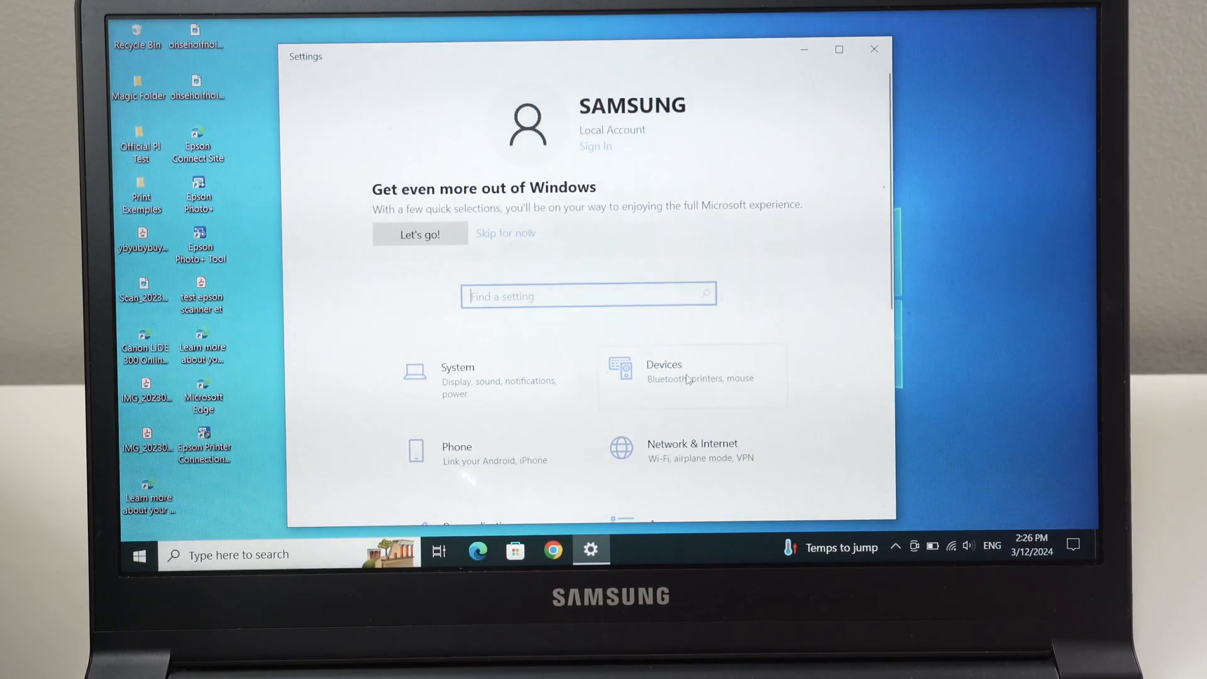
left_click(663, 372)
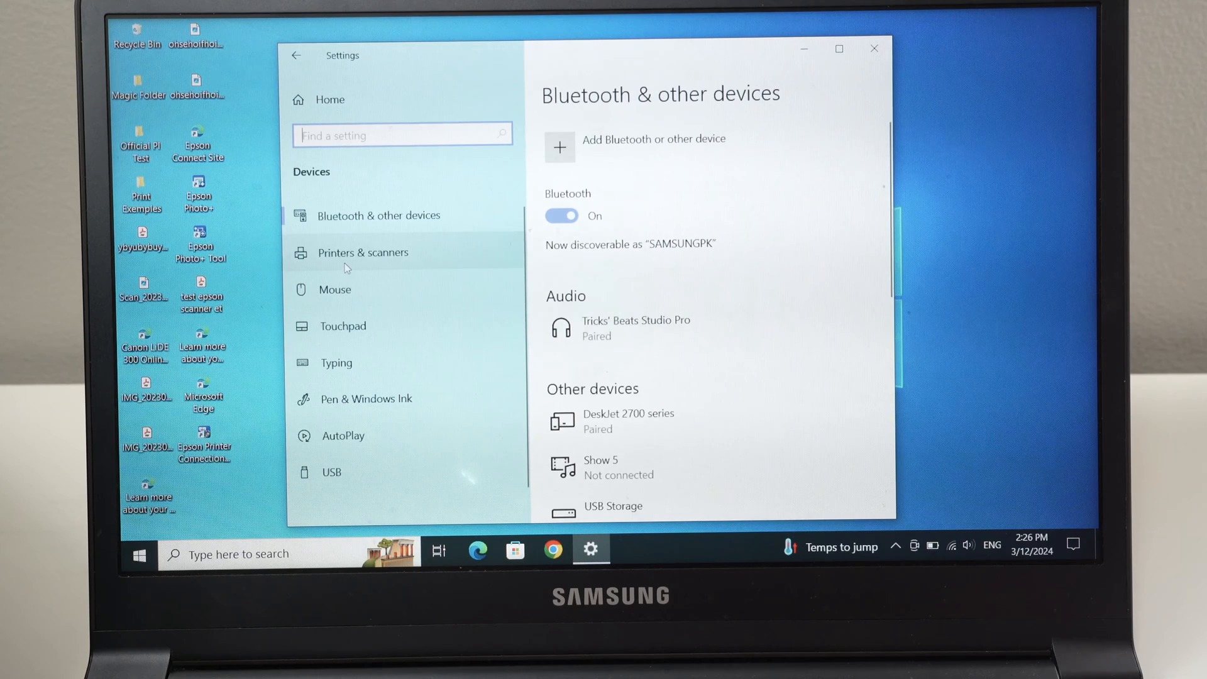
- Show Printers & scanners and scroll through the installed EPSON and Microsoft printers
left_click(364, 253)
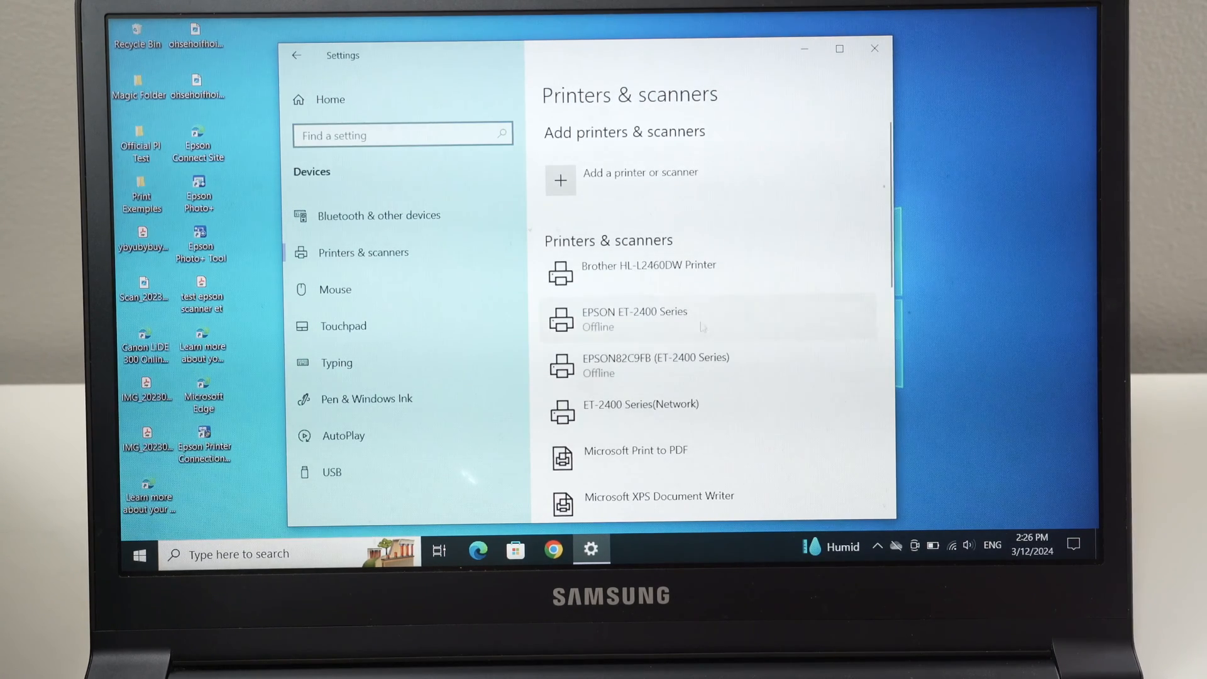
mouse_move(649, 265)
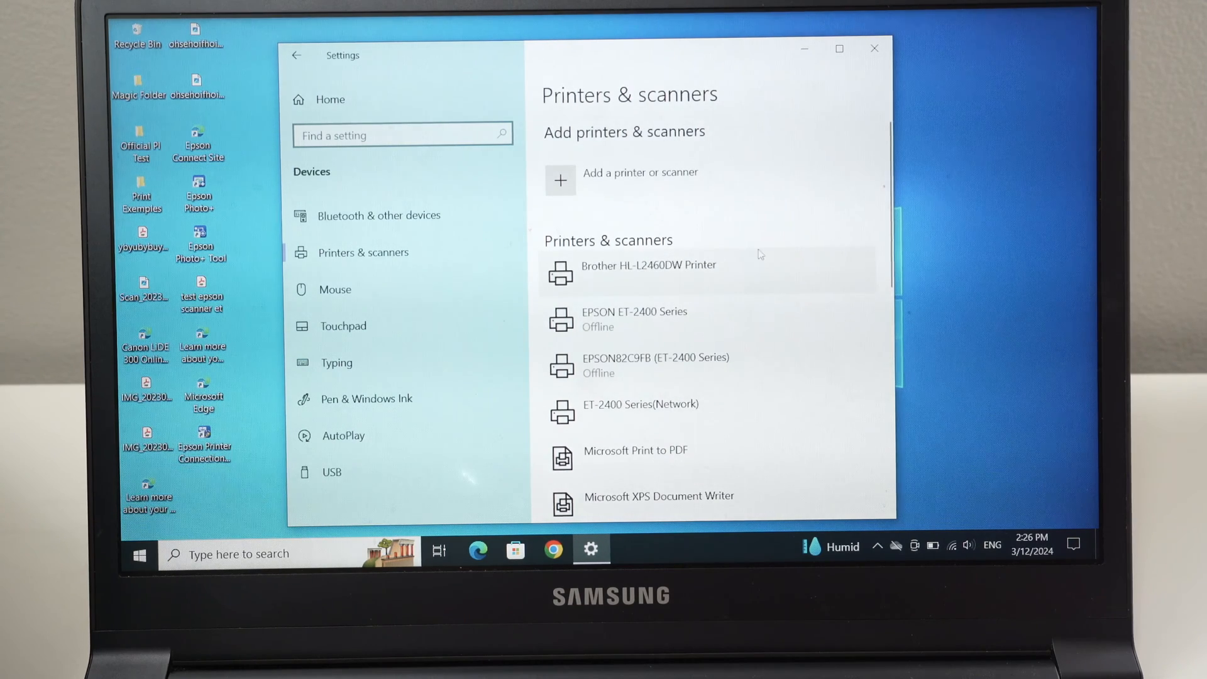
scroll("down", 3)
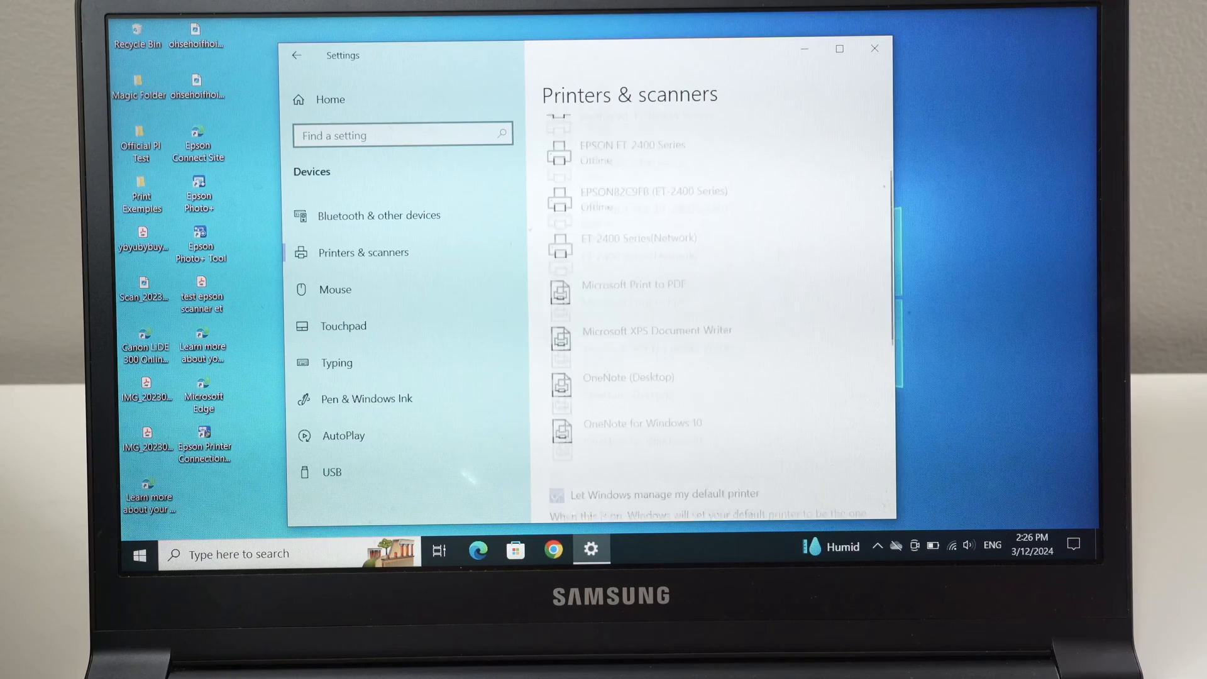
scroll("up", 3)
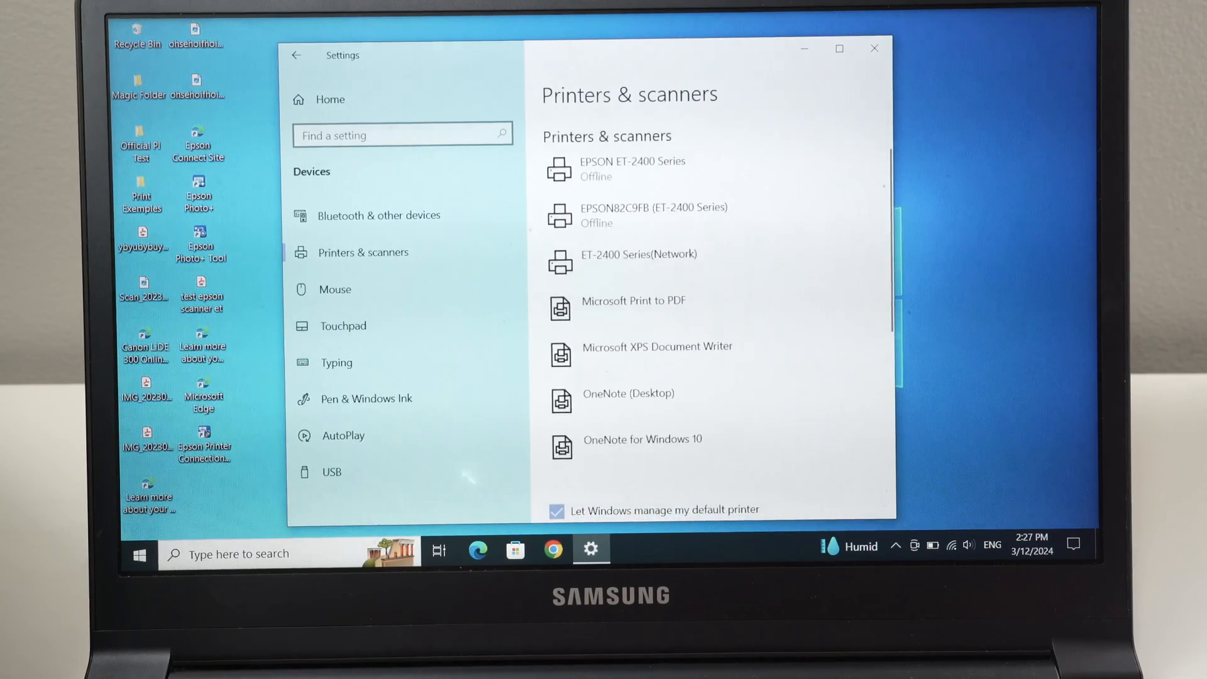
scroll("up", 3)
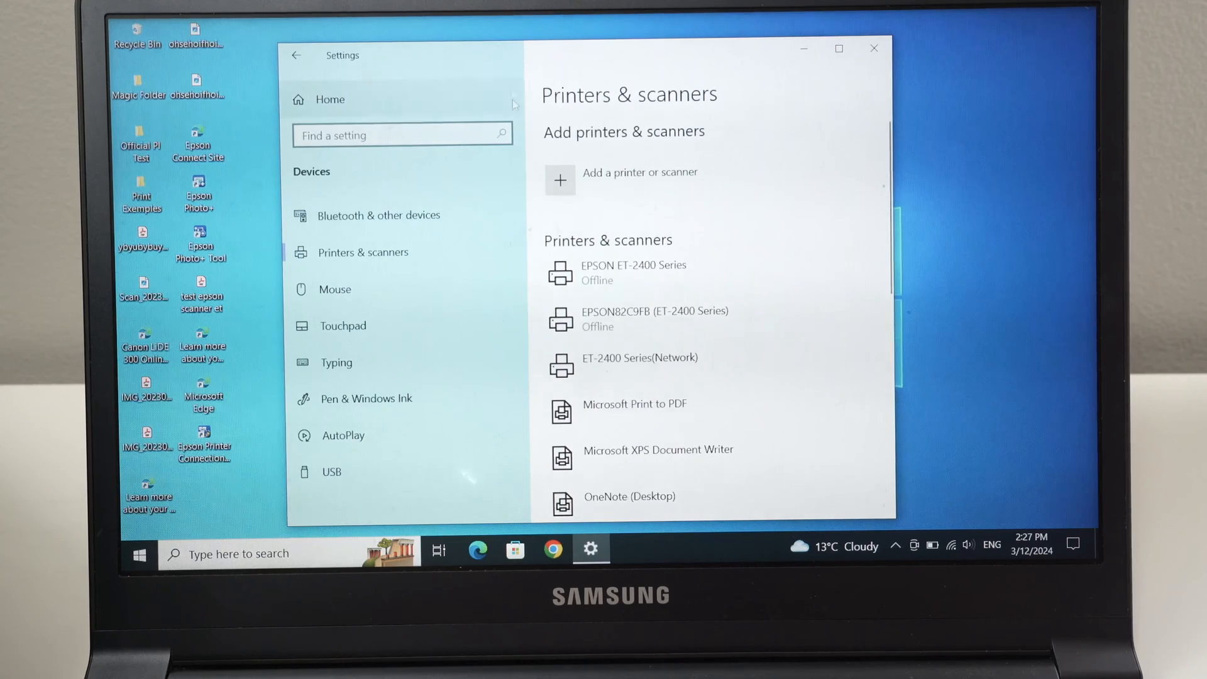
- Add the discovered Brother HL-L2460DW printer, wait for Ready, and close Settings
left_click(560, 181)
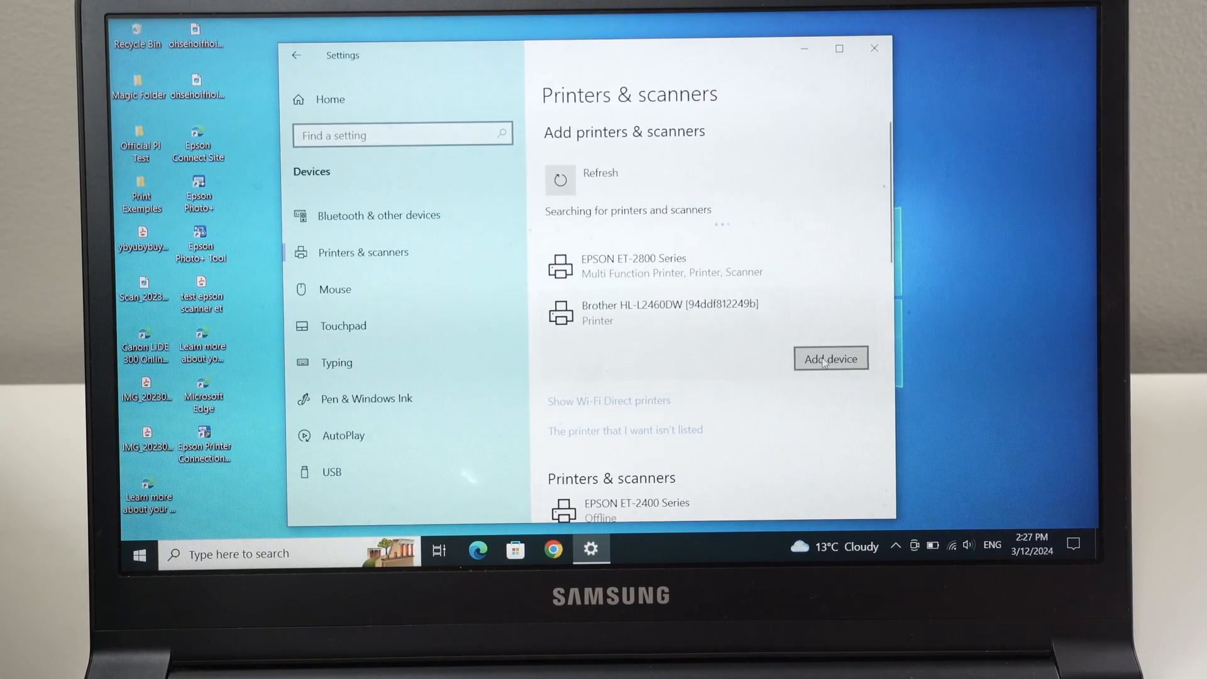
left_click(830, 358)
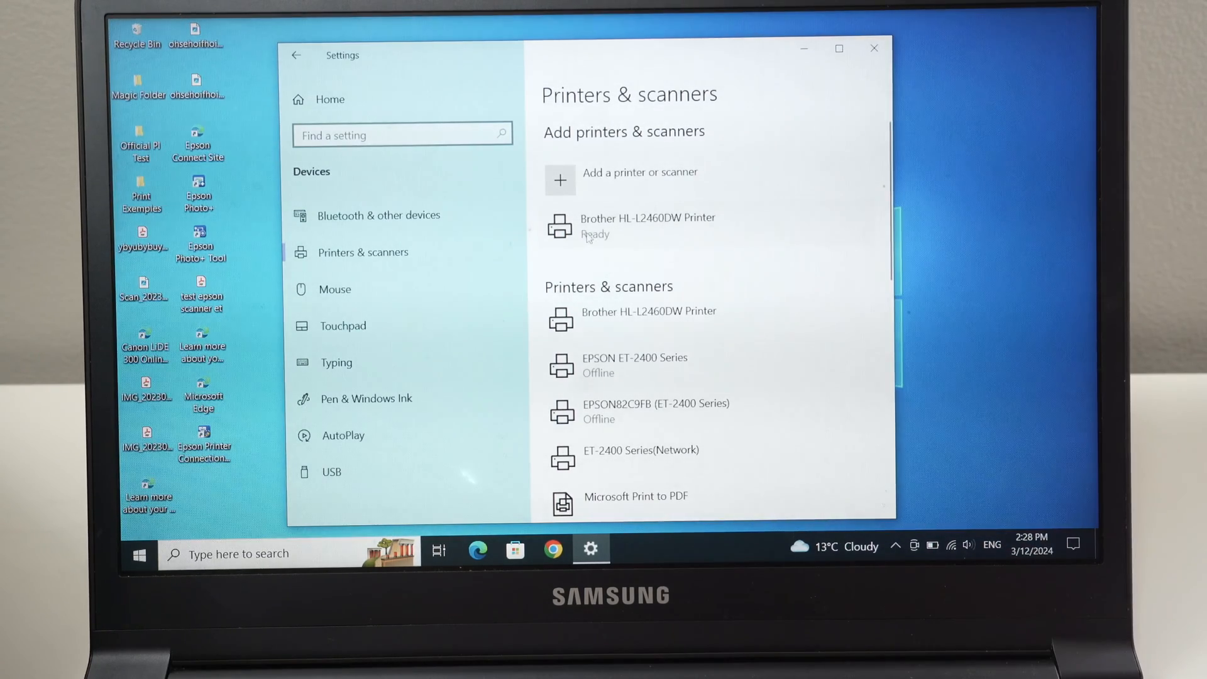
mouse_move(624, 240)
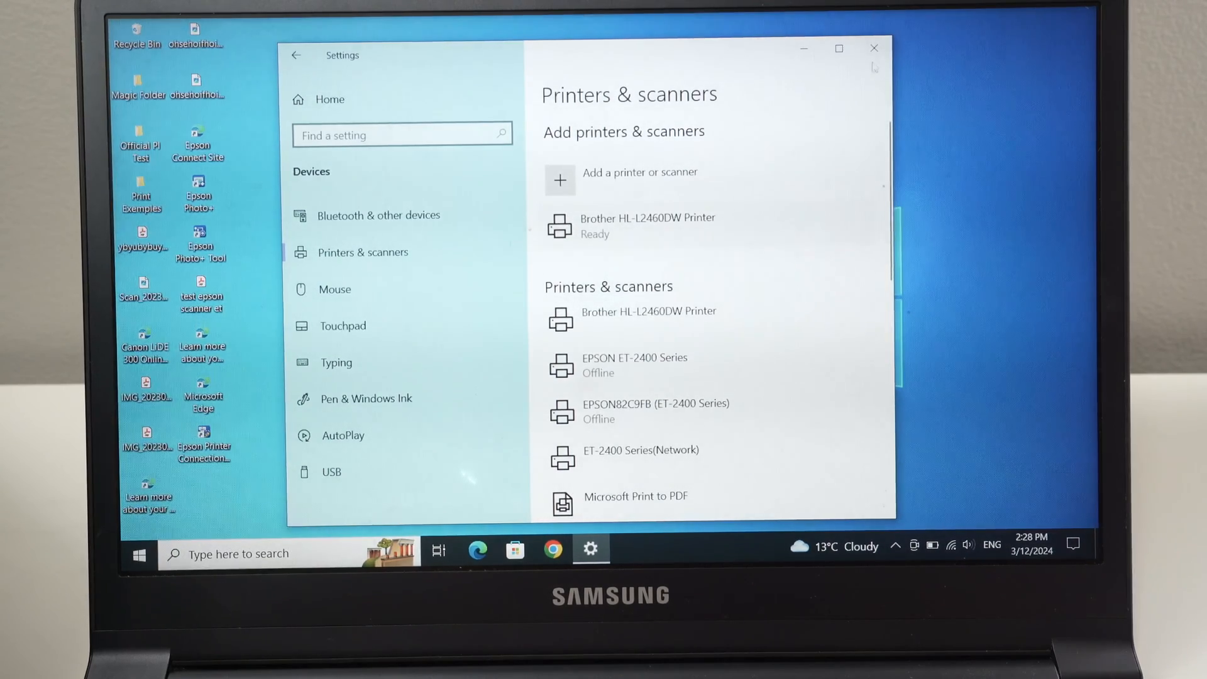
left_click(874, 48)
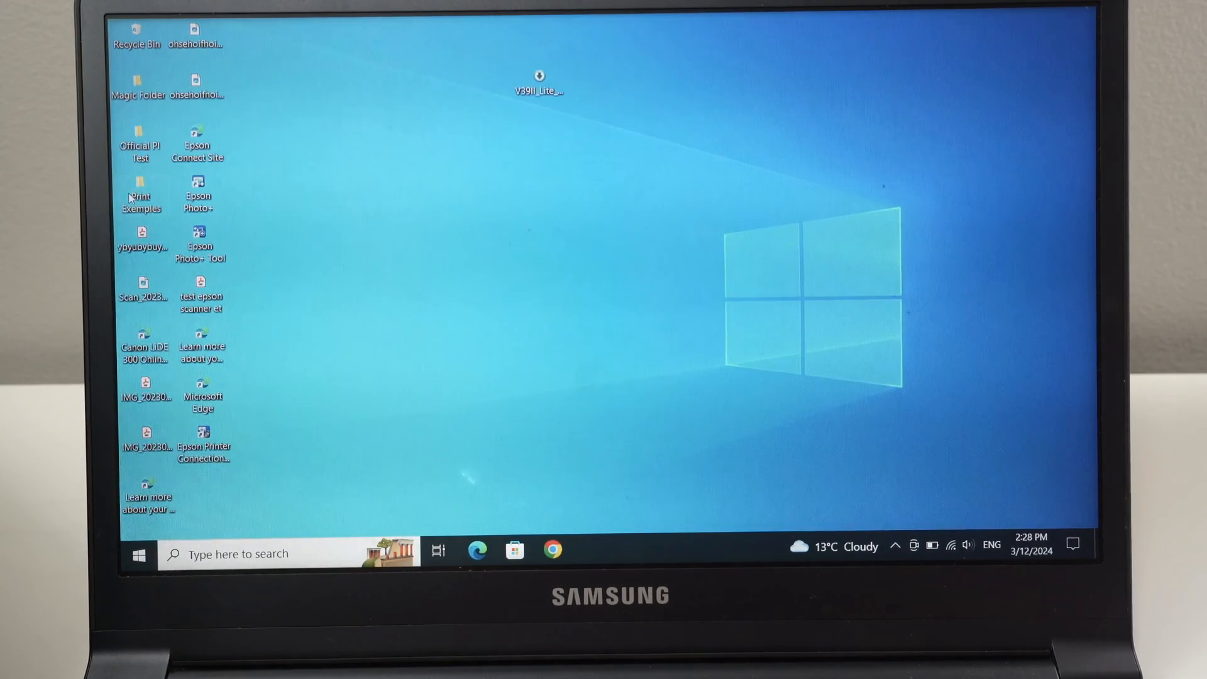
mouse_move(140, 193)
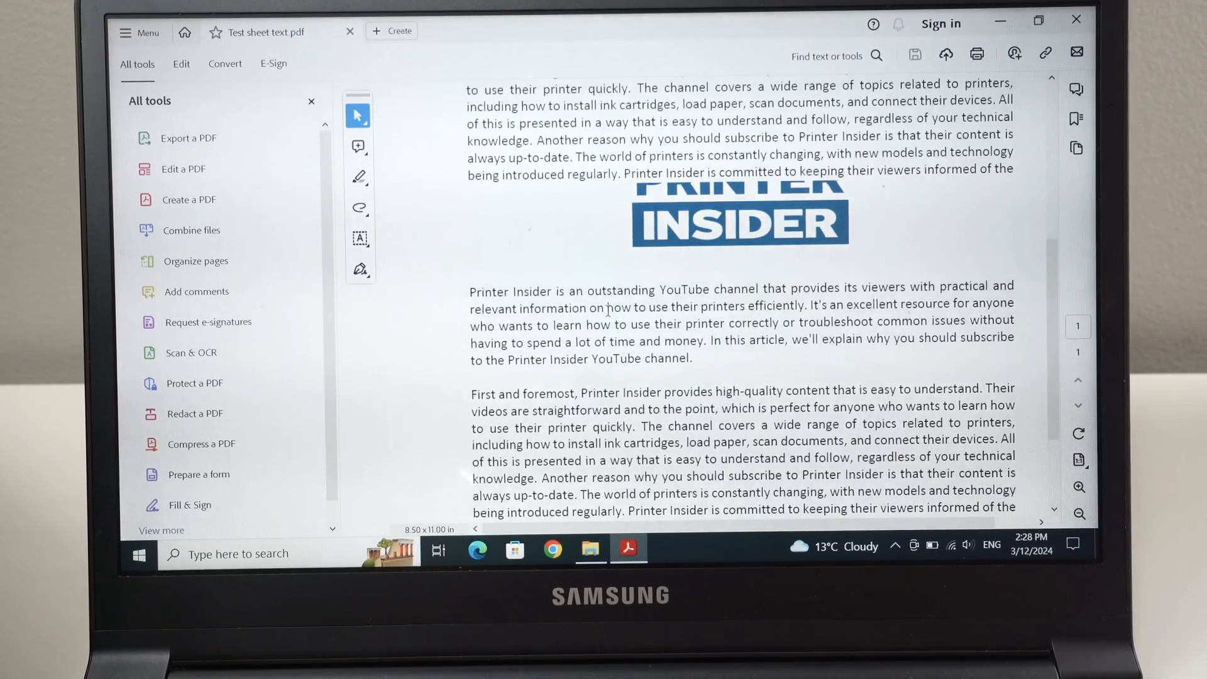
- Scroll to the top of the Test sheet text PDF's PRINTER INSIDER page
scroll("up", 3)
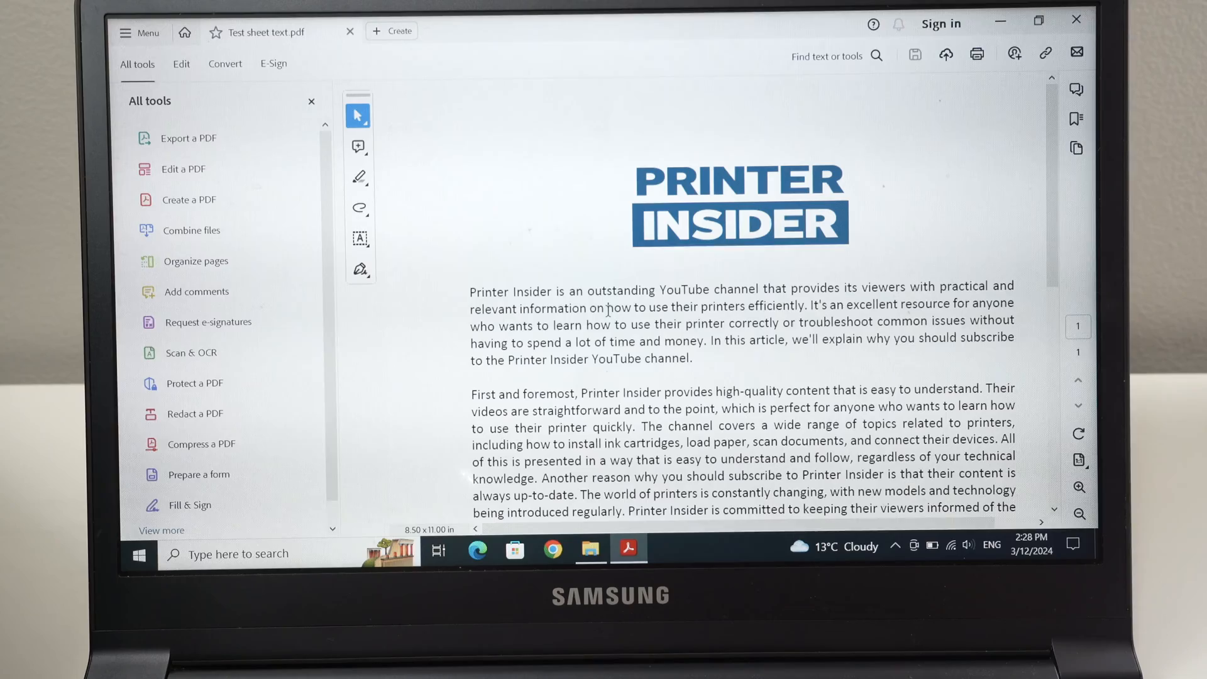
mouse_move(991, 71)
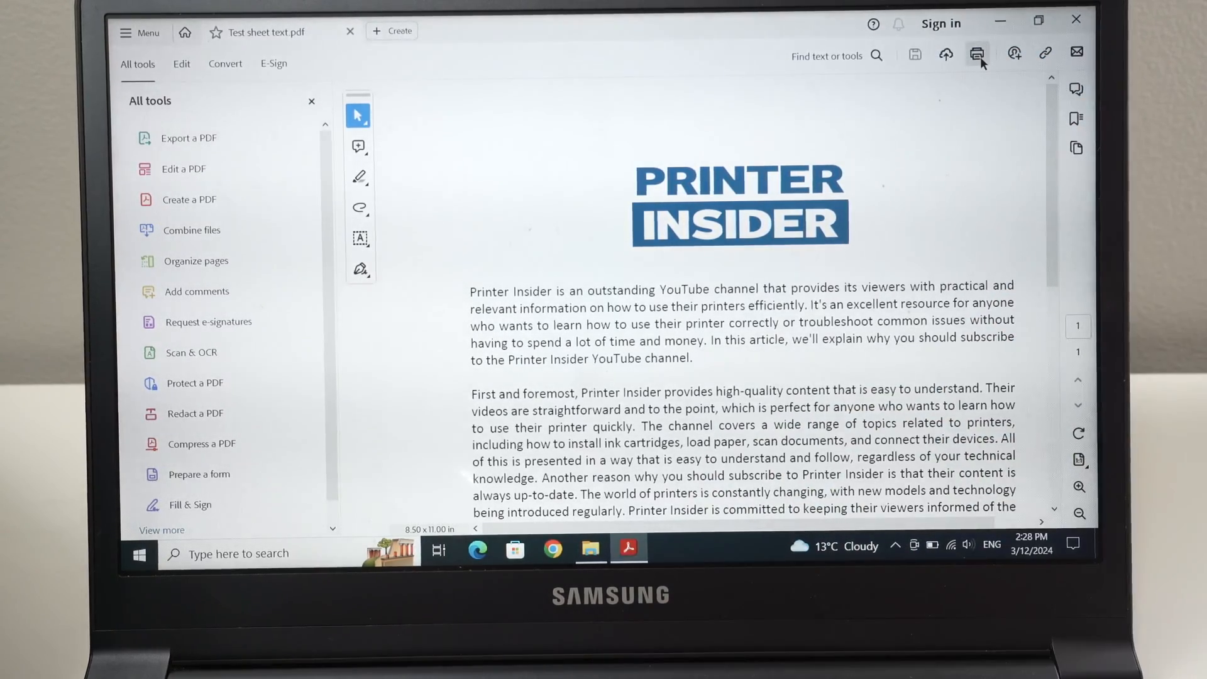
- In the Print dialog, select Brother HL-L2460DW Printer as the printer
left_click(977, 52)
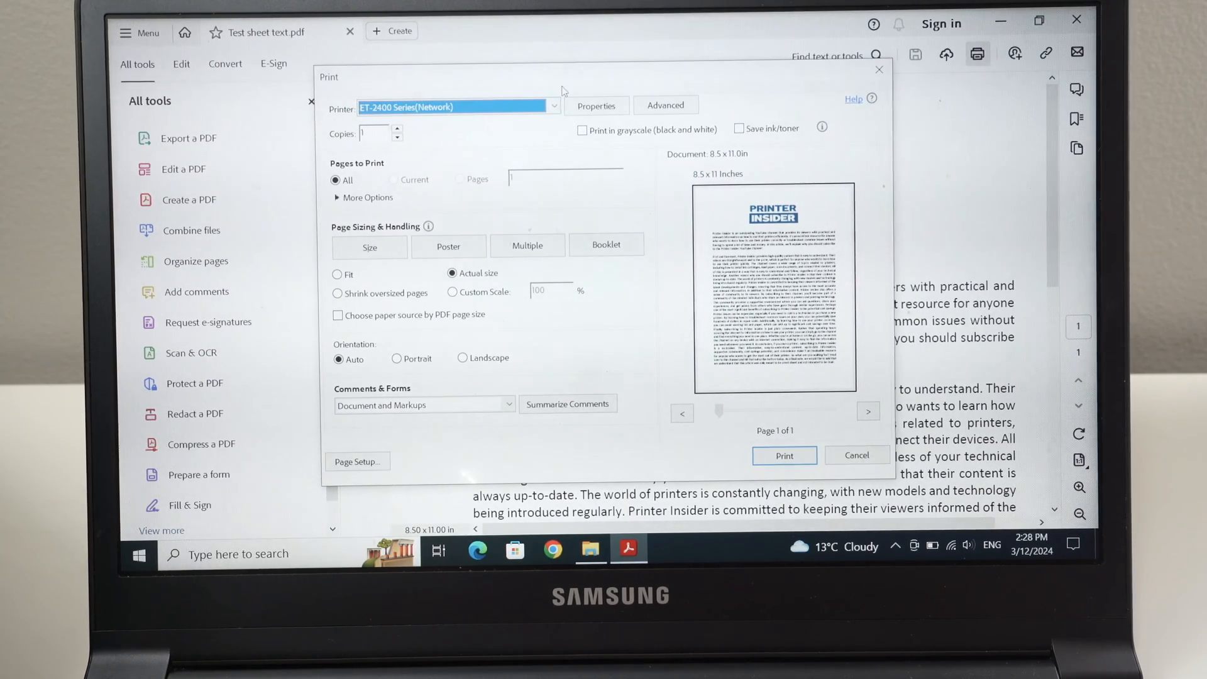
left_click(552, 106)
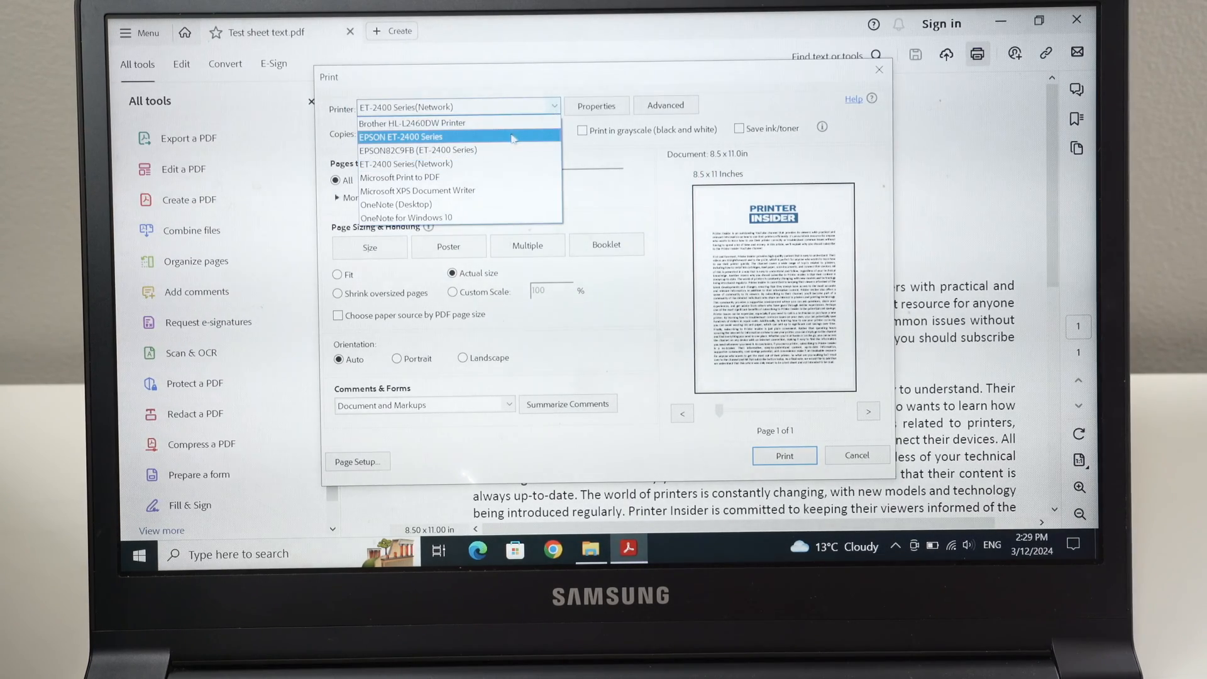
left_click(412, 123)
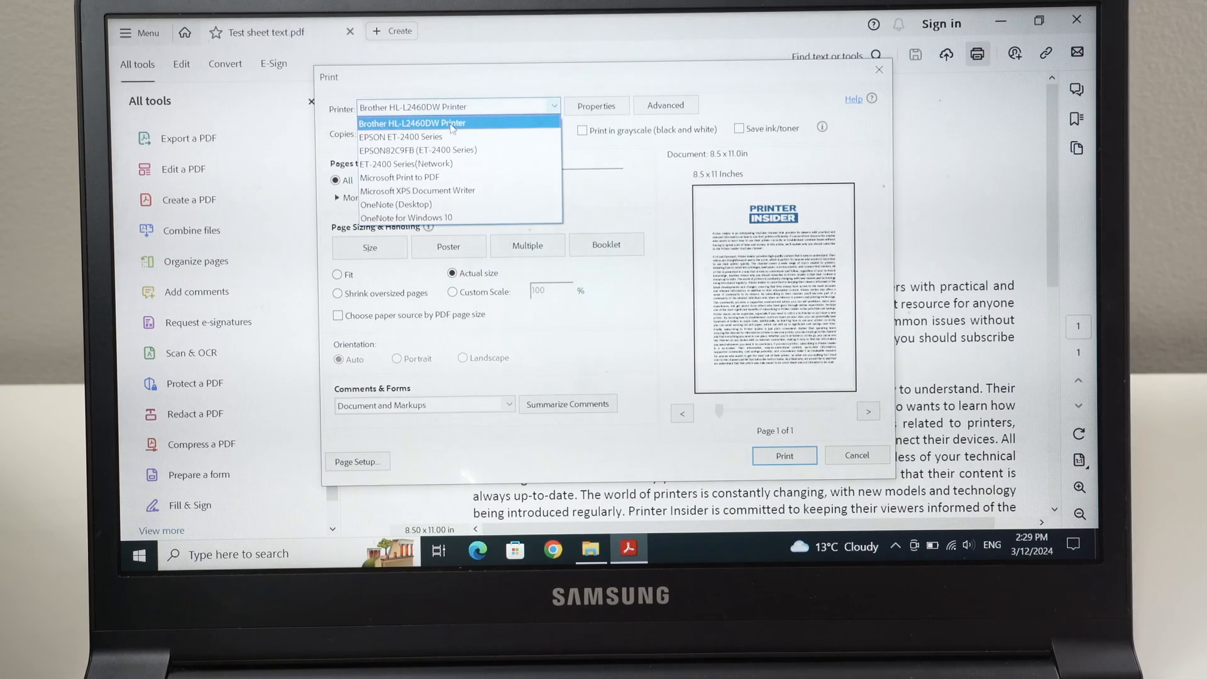
left_click(413, 123)
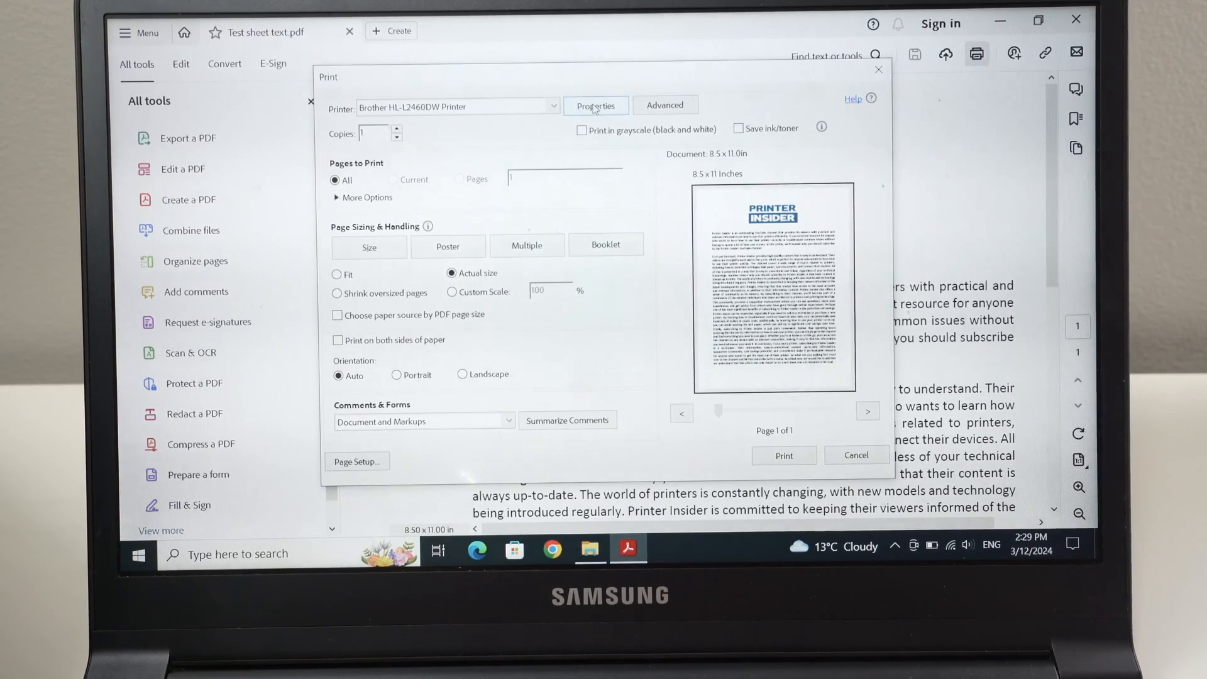
- Review the Brother printer's Paper/Quality properties, then print the test sheet
left_click(596, 106)
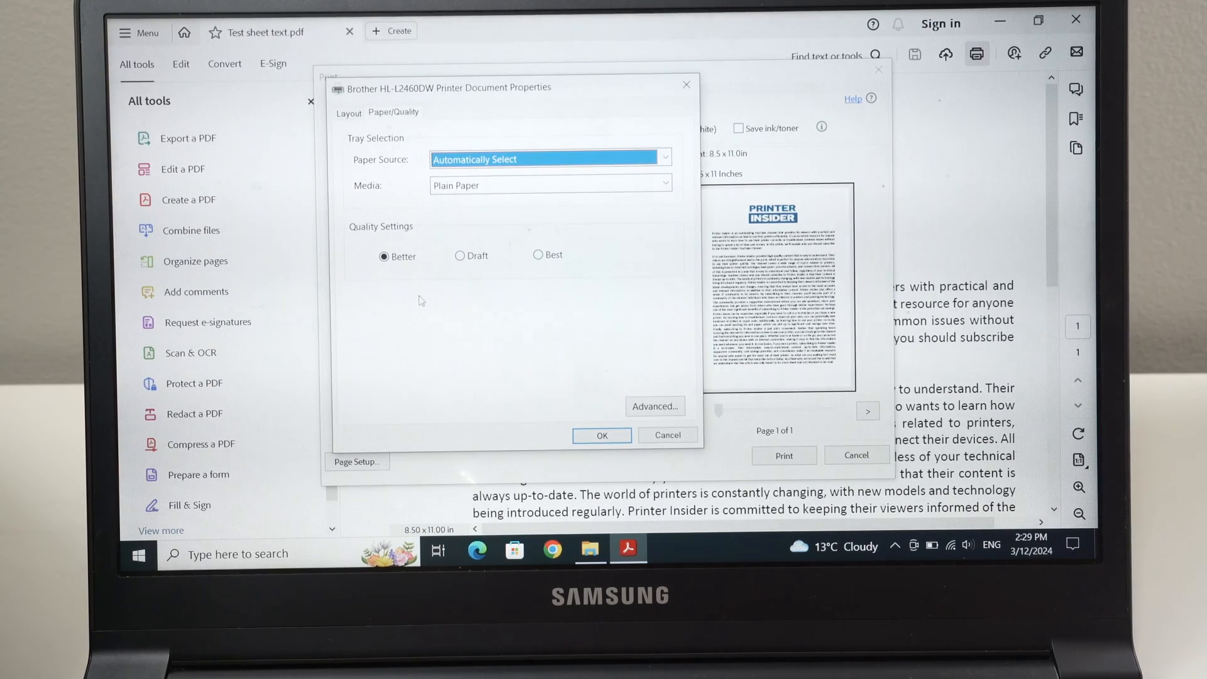
mouse_move(363, 237)
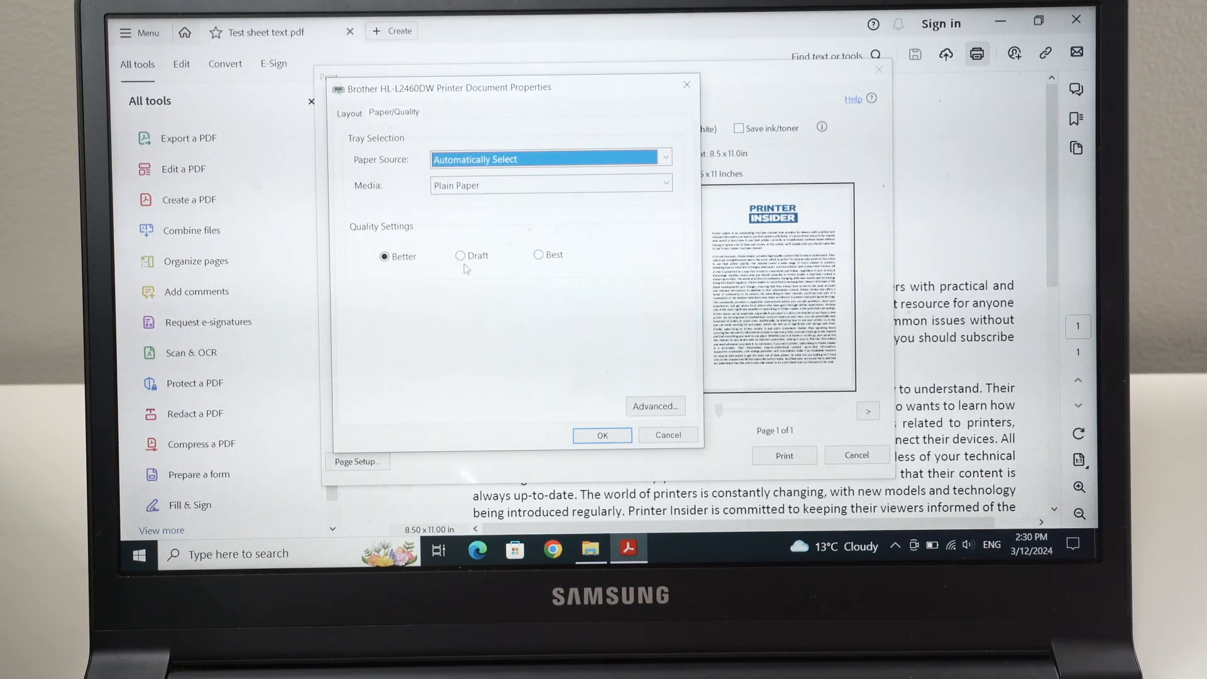
left_click(603, 436)
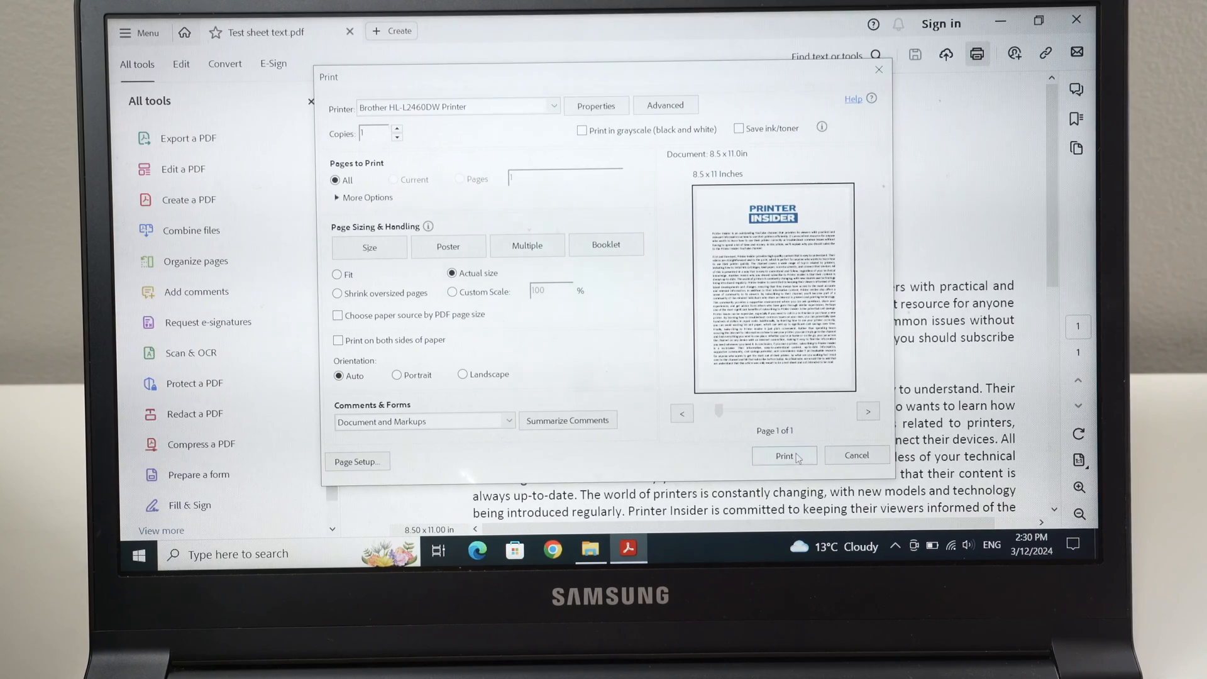
left_click(783, 456)
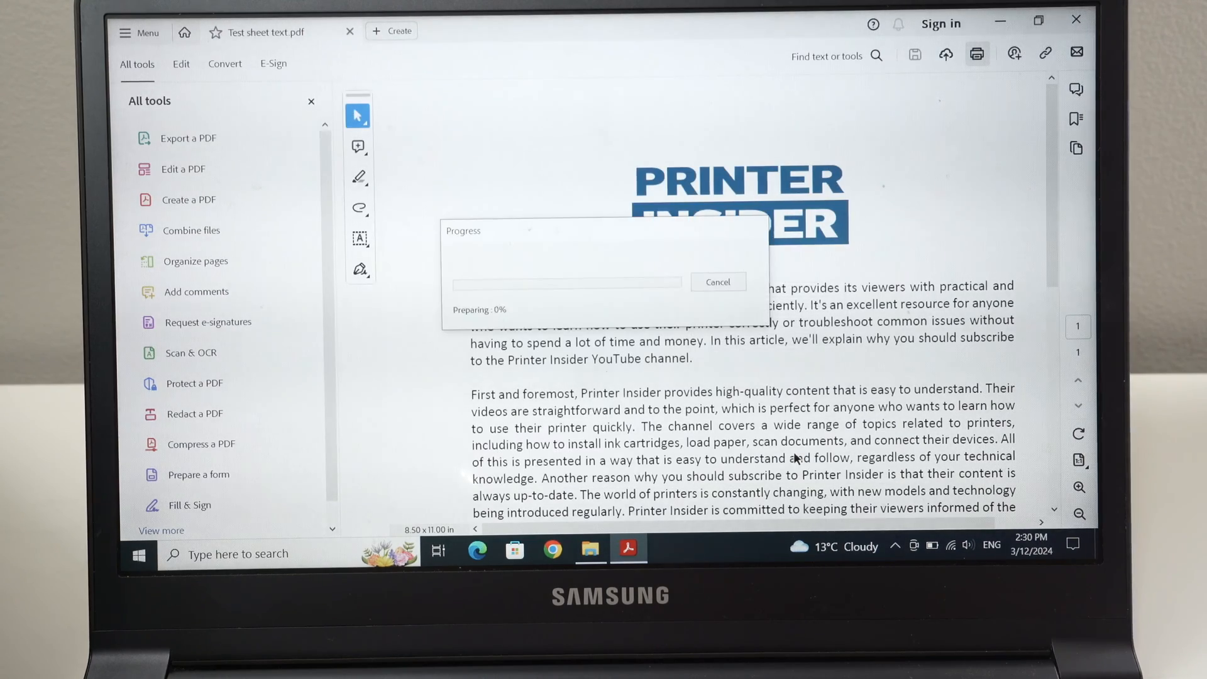